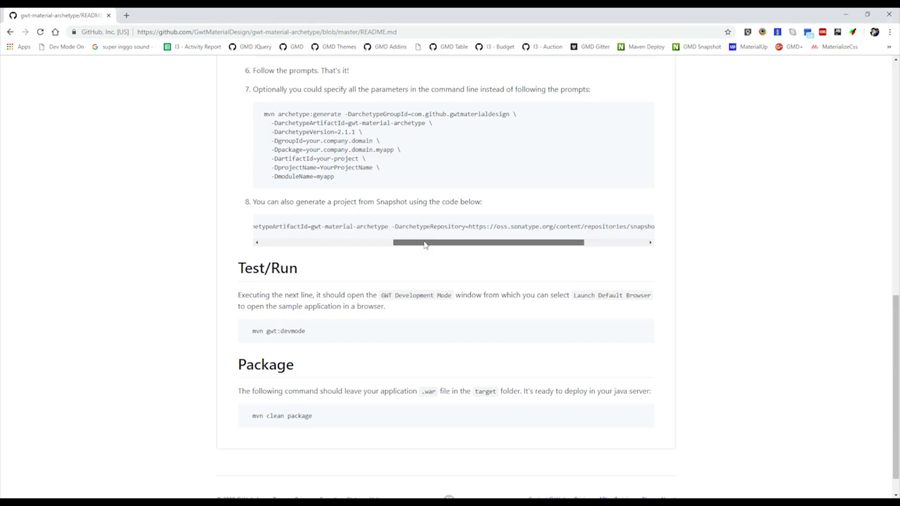
Select and copy the README's mvn archetype:generate snapshot command.
drag(425, 242, 259, 242)
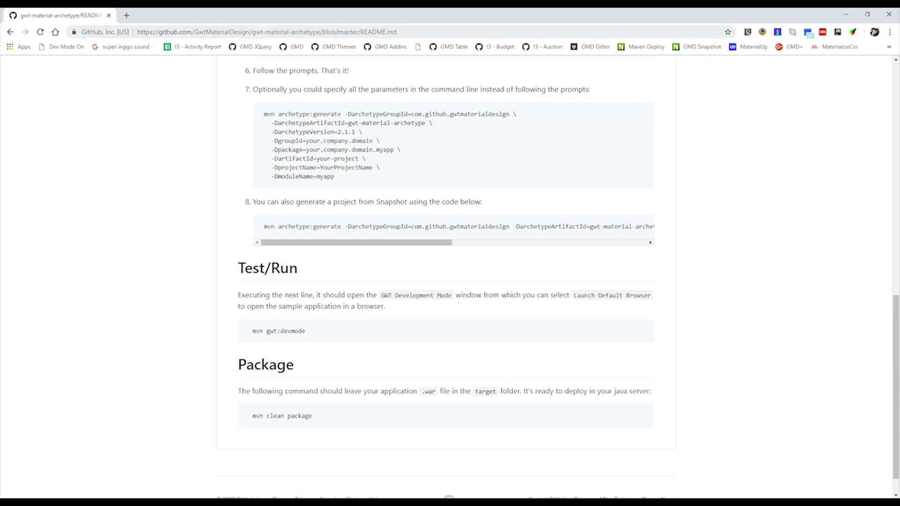
click(270, 32)
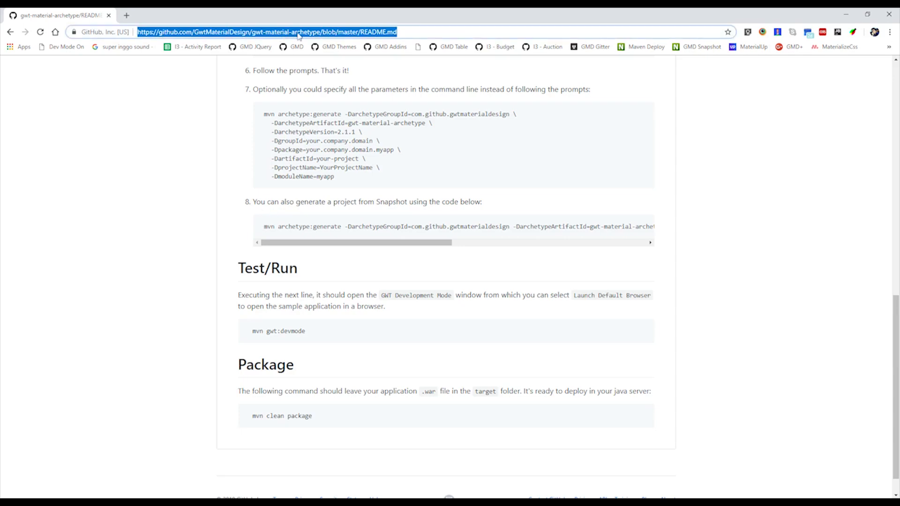
mouse_move(348, 188)
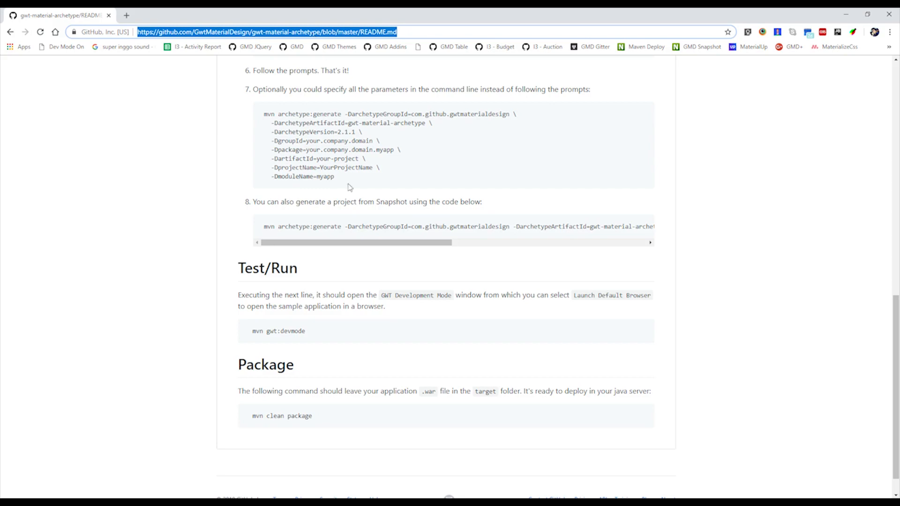
scroll(up, 3)
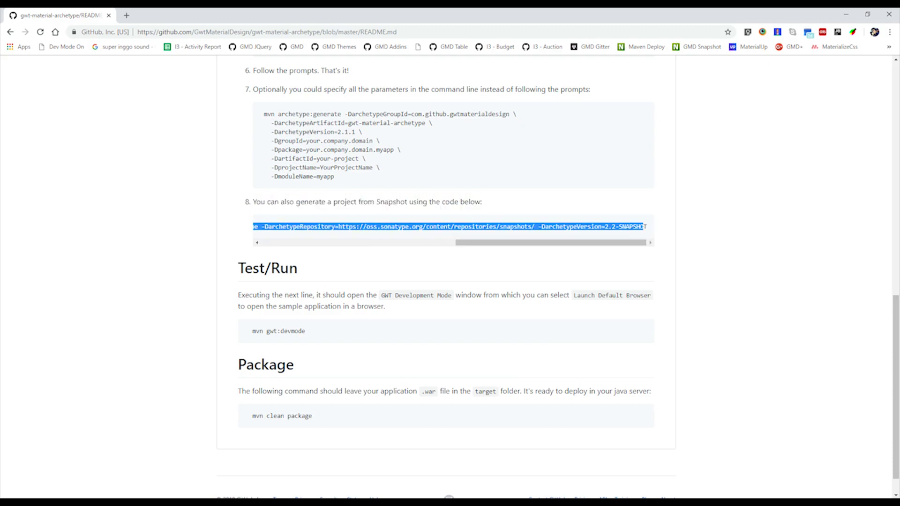
mouse_move(478, 384)
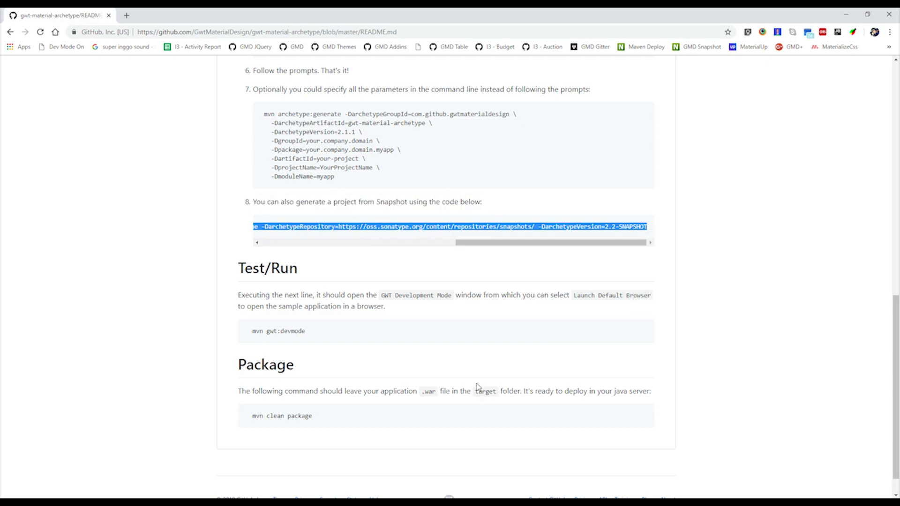
mouse_move(525, 365)
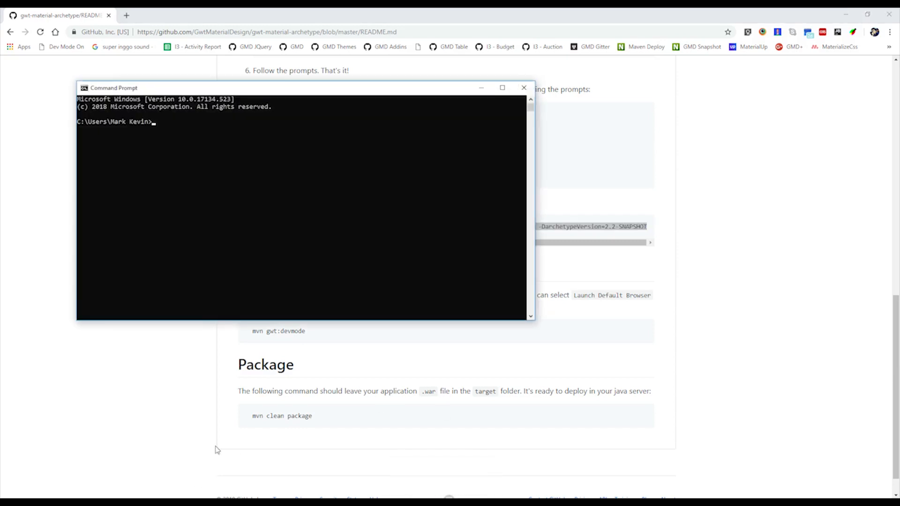
Change directory into the Tutorial folder at the prompt.
text(cd Tuto)
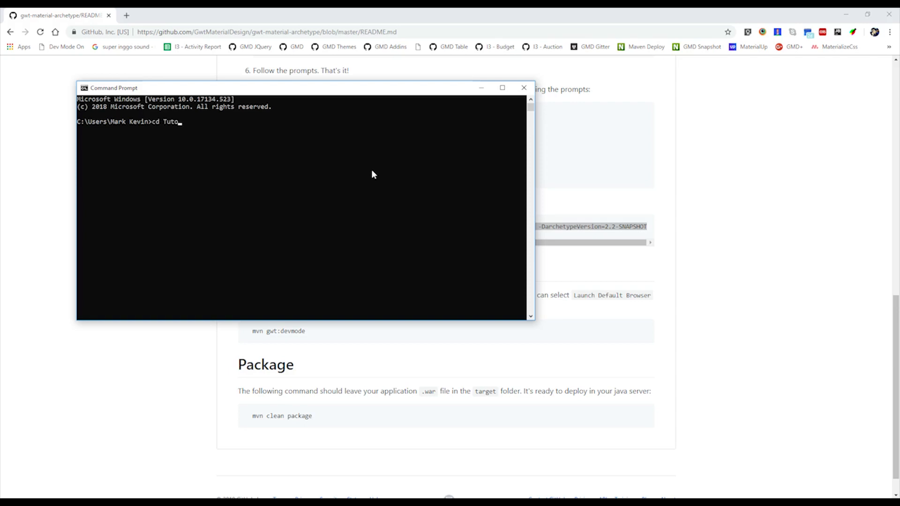
key(Enter)
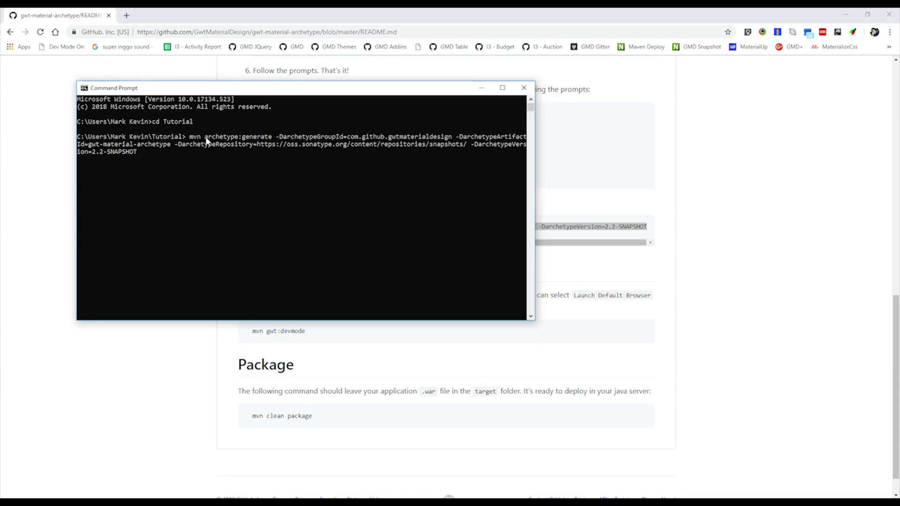
mouse_move(325, 136)
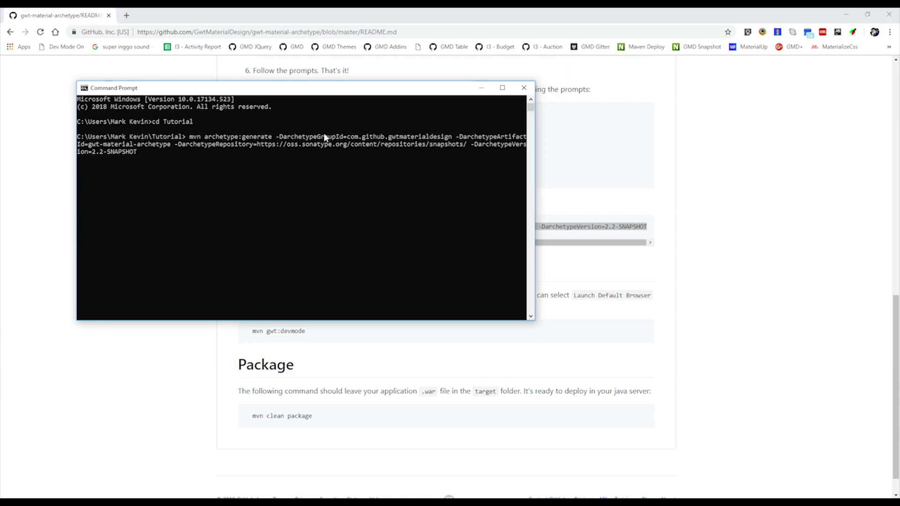
mouse_move(239, 141)
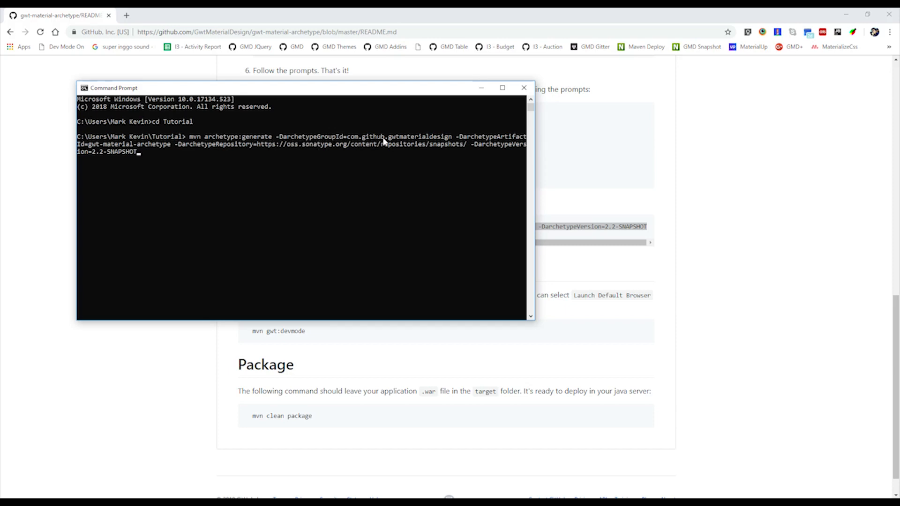
mouse_move(100, 159)
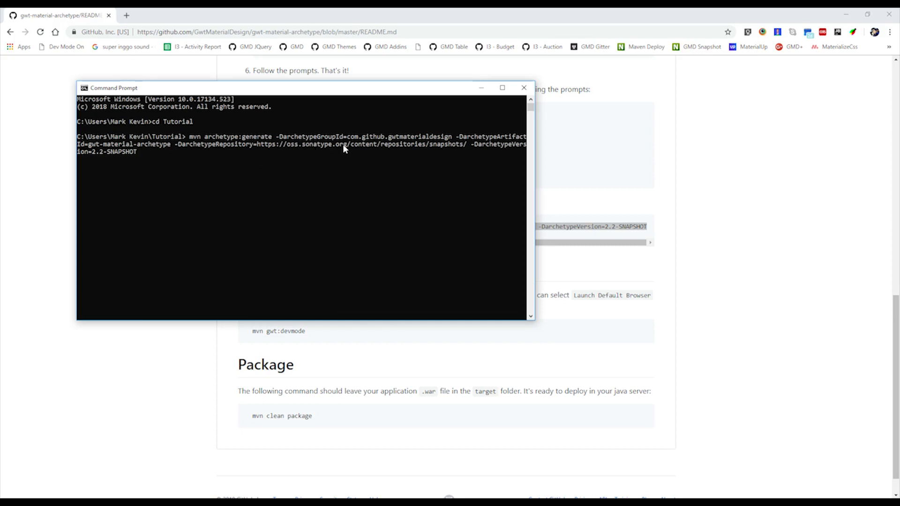
mouse_move(139, 164)
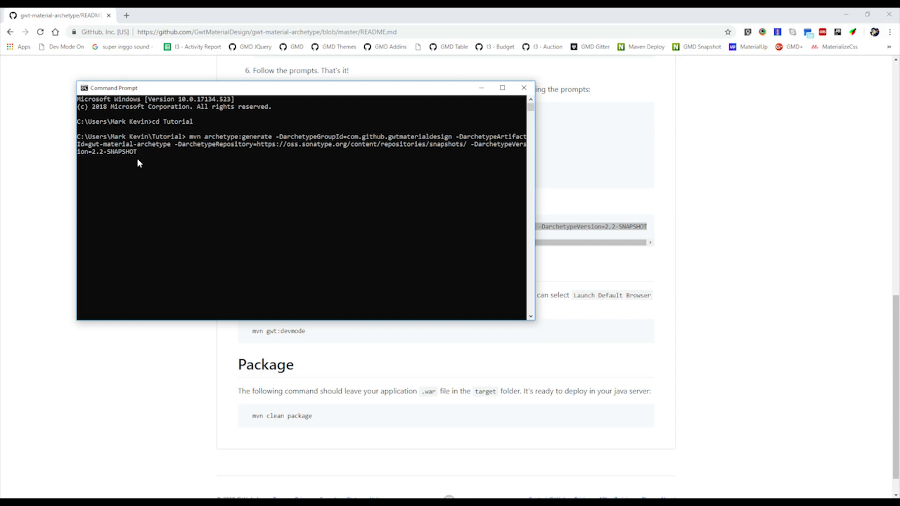
mouse_move(280, 145)
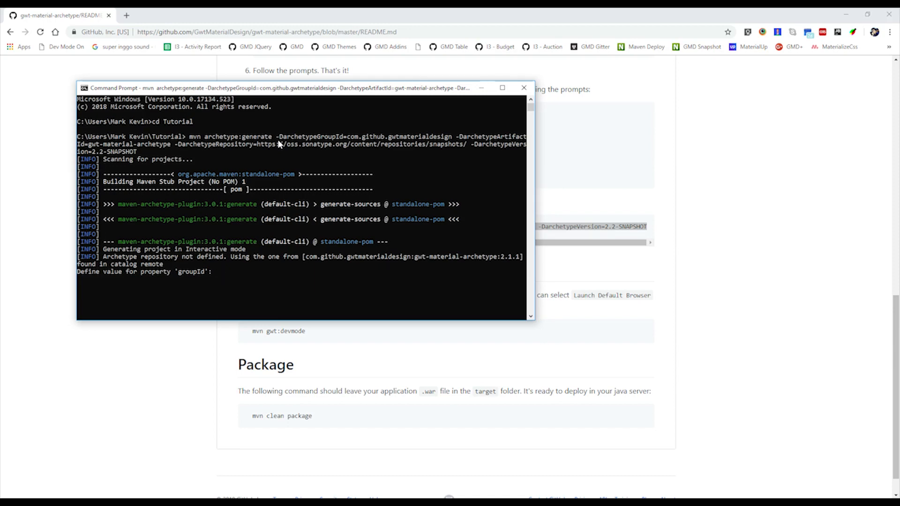
Enter the project coordinates, confirming gwt-material-tutorial as the artifactId.
text(git)
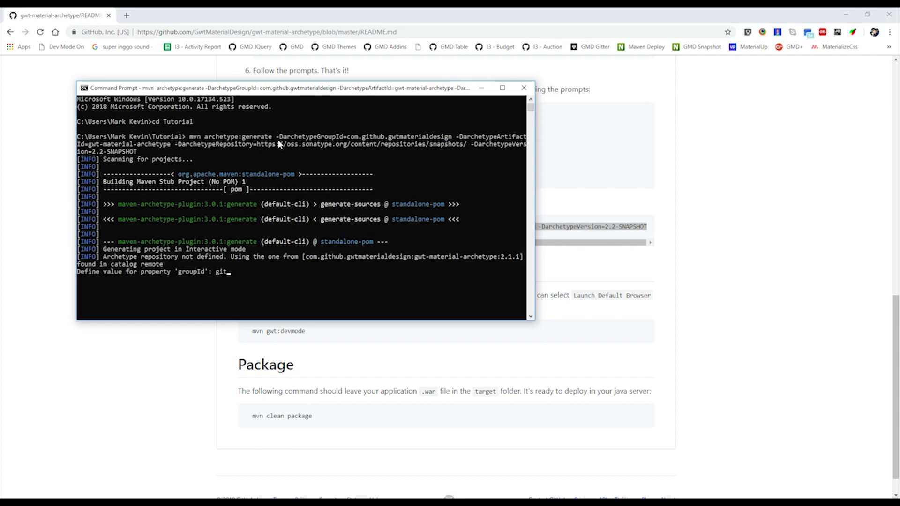
text(com.)
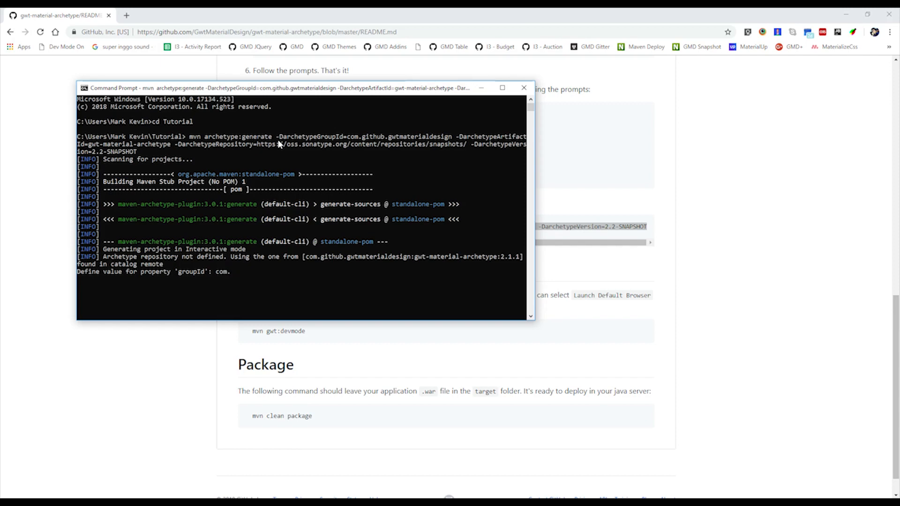
text(gmd.tutorial)
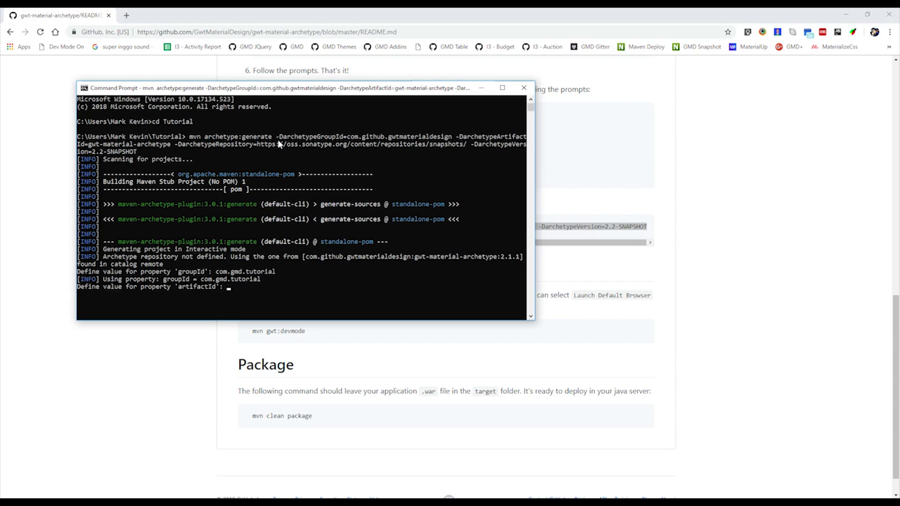
text(gwt-material)
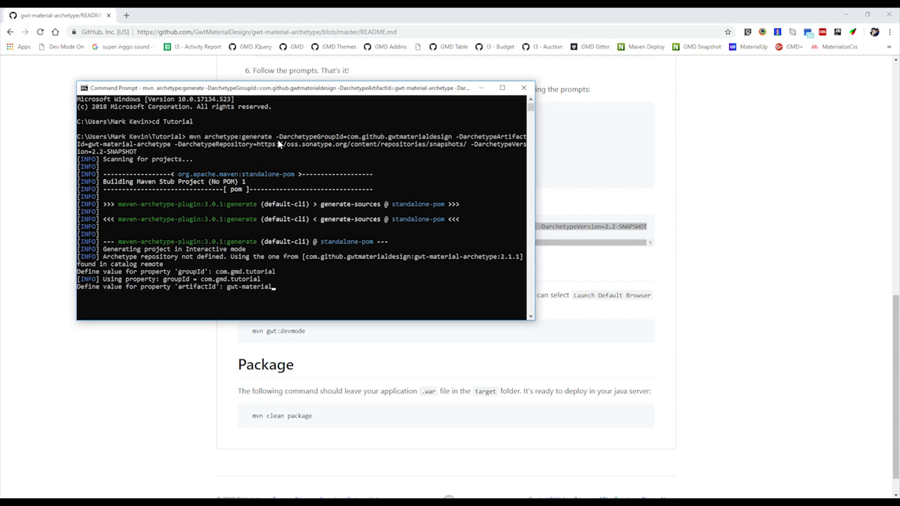
text(-tutorial)
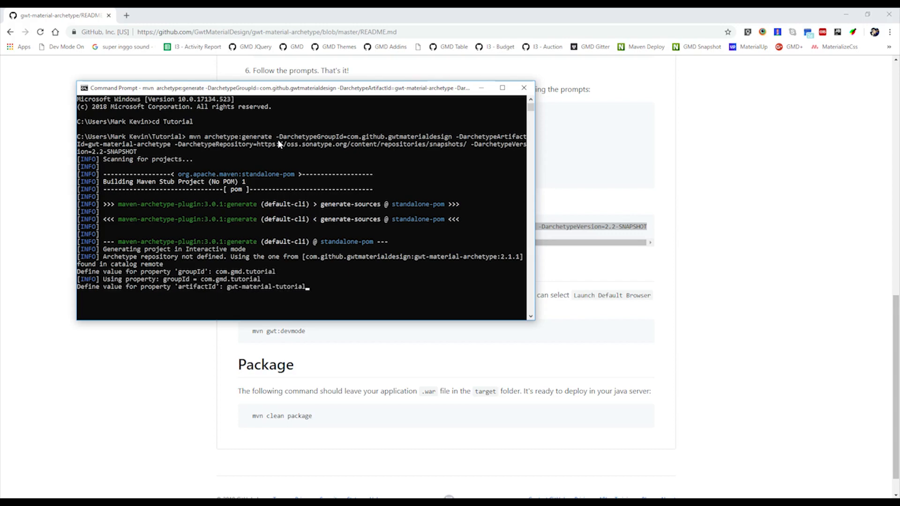
key(Enter)
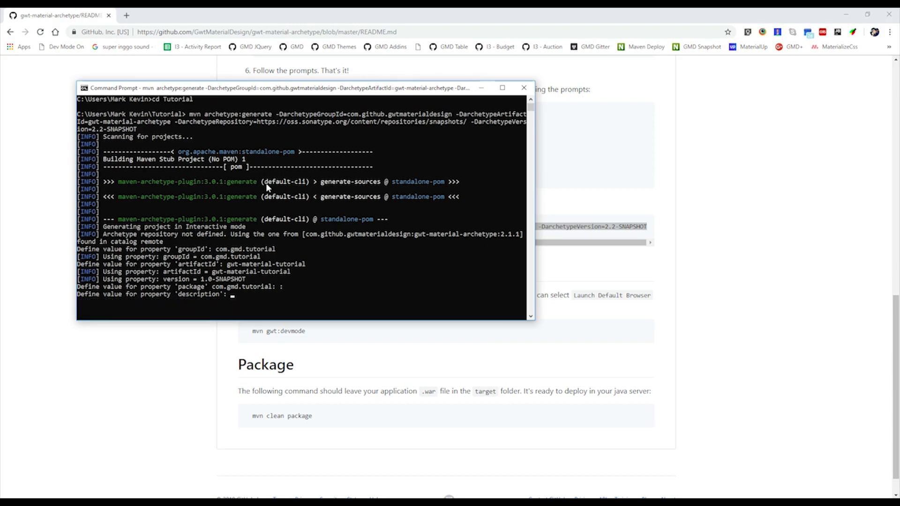
Enter Tutorial as the module name and confirm with y to generate the project.
text(Tutorial)
text(GwtMate)
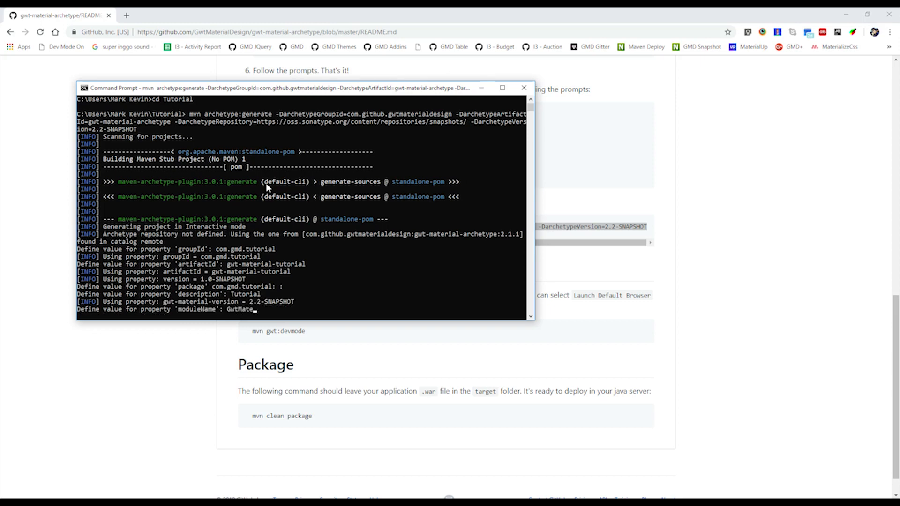
text(rialTutorial)
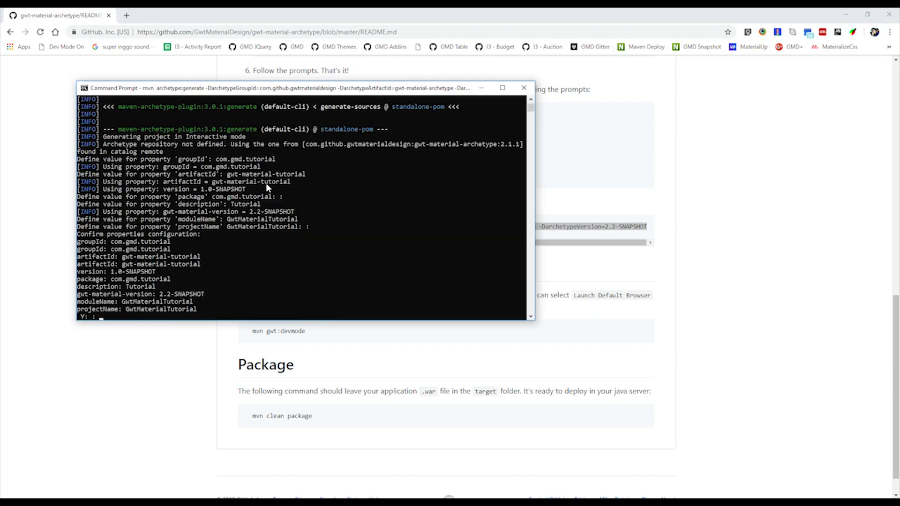
text(y)
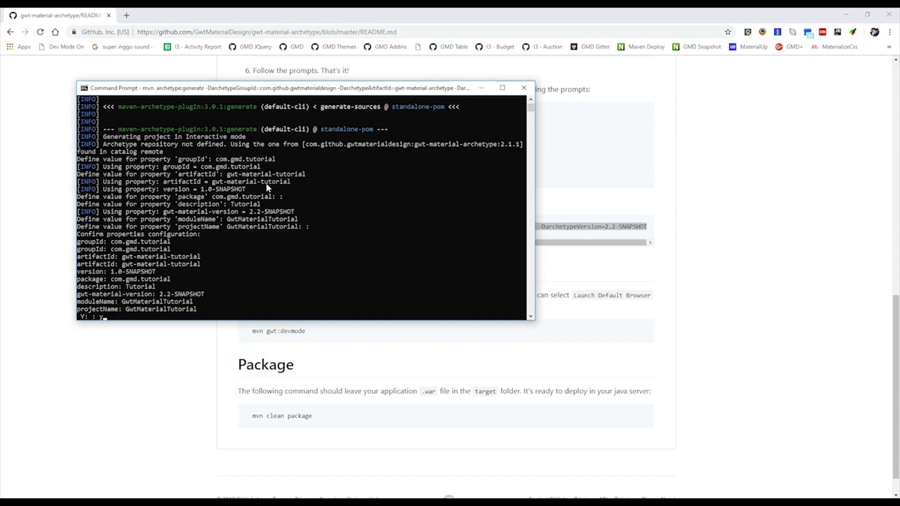
key(Enter)
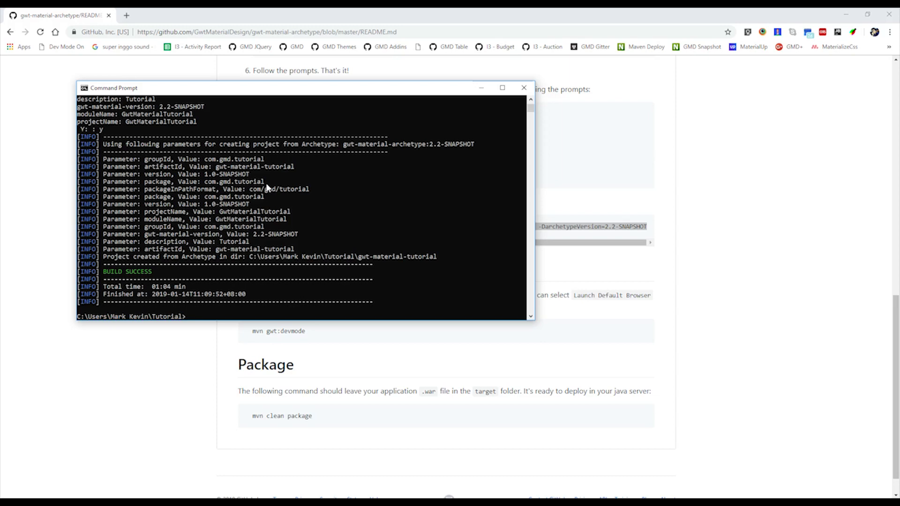
mouse_move(80, 121)
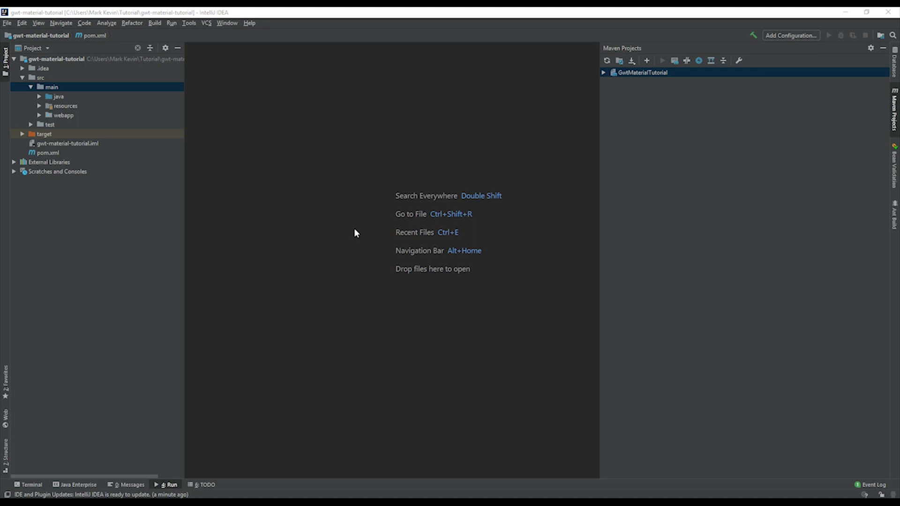
mouse_move(146, 75)
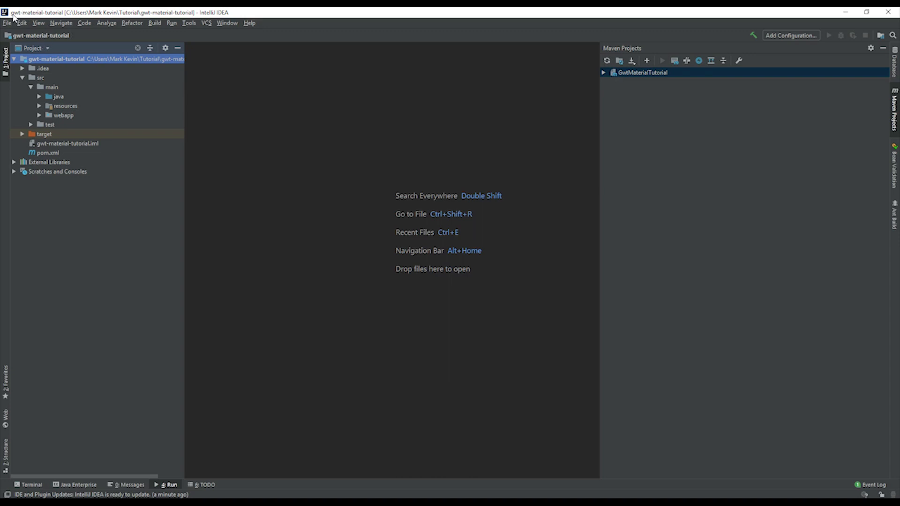
mouse_move(96, 70)
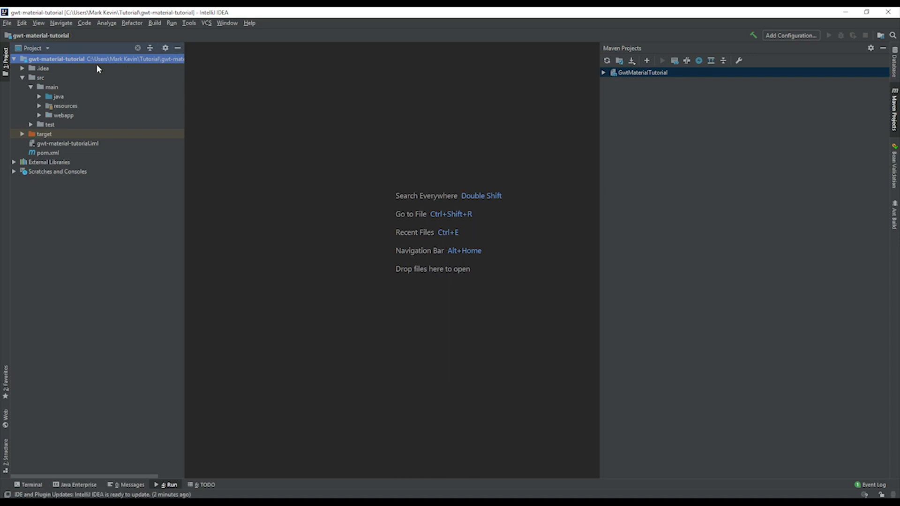
mouse_move(577, 83)
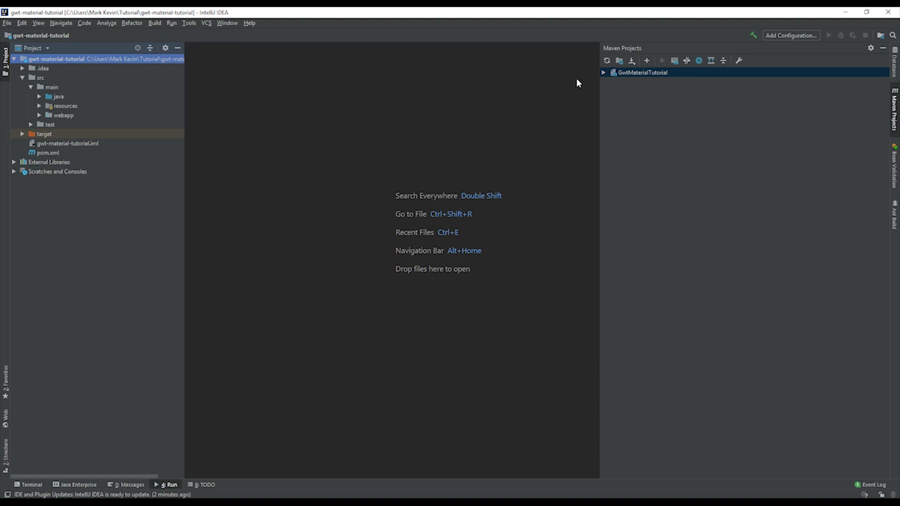
Run Maven clean, then start the install build from GwtMaterialTutorial's Lifecycle goals.
click(603, 73)
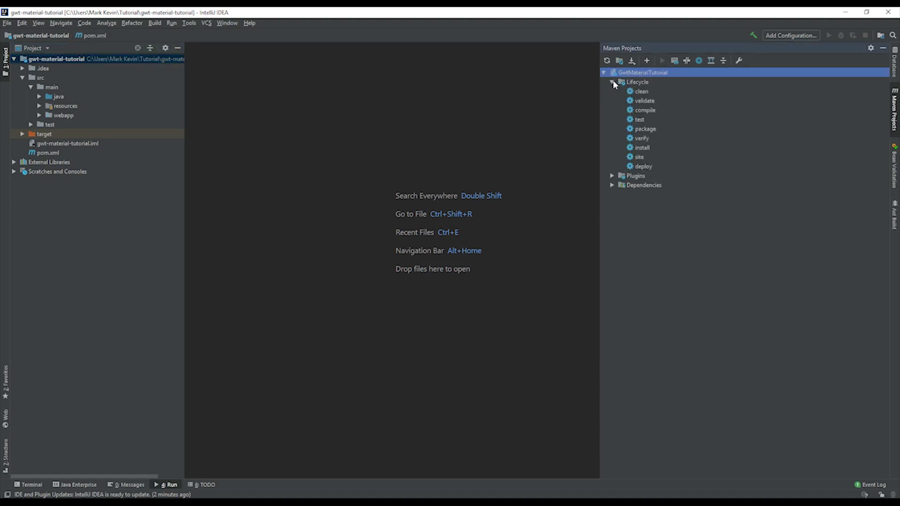
click(641, 91)
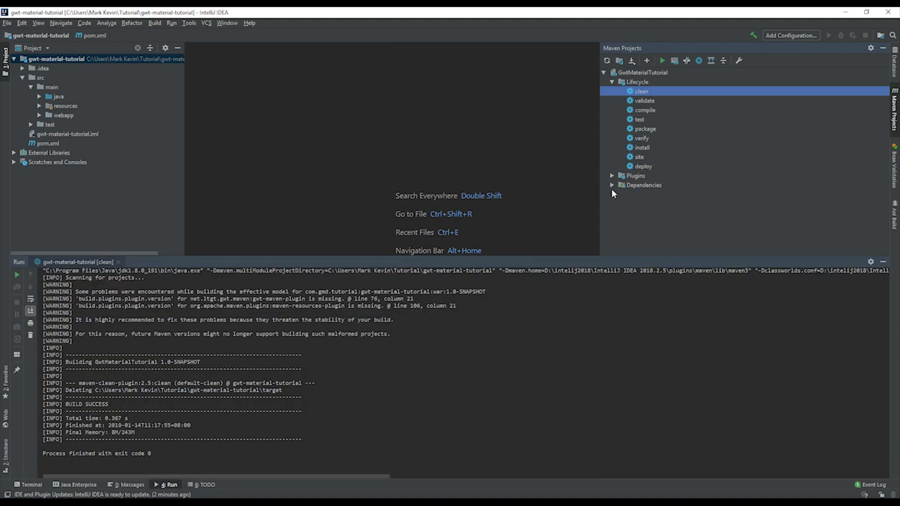
double_click(642, 147)
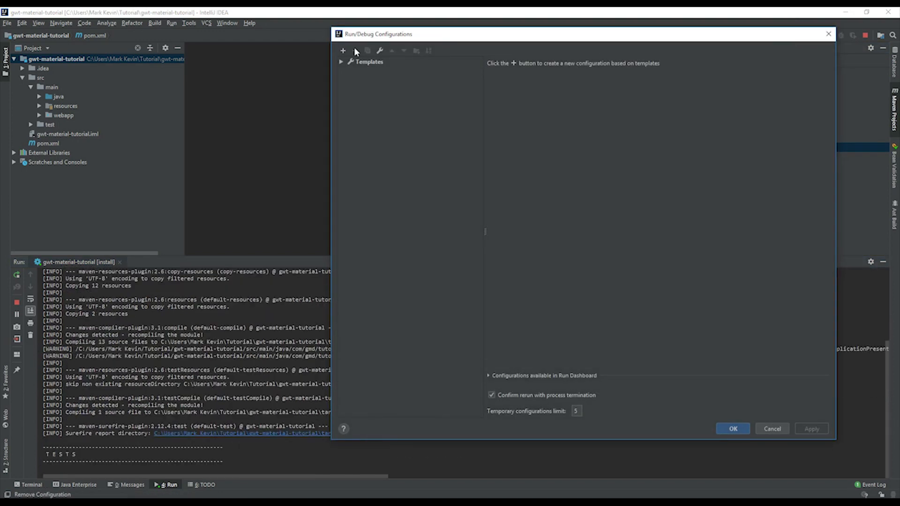
Add a GWT run configuration named Tutorial and save it.
click(343, 51)
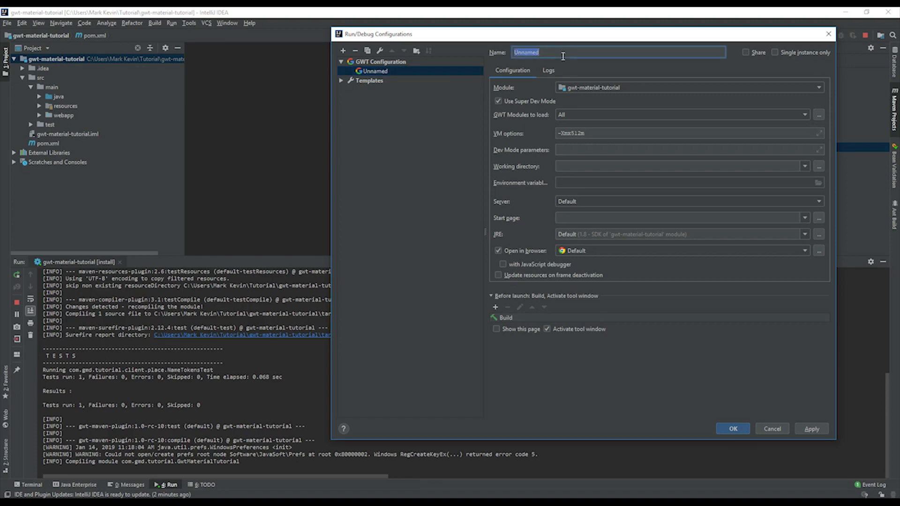
text(Tutorial)
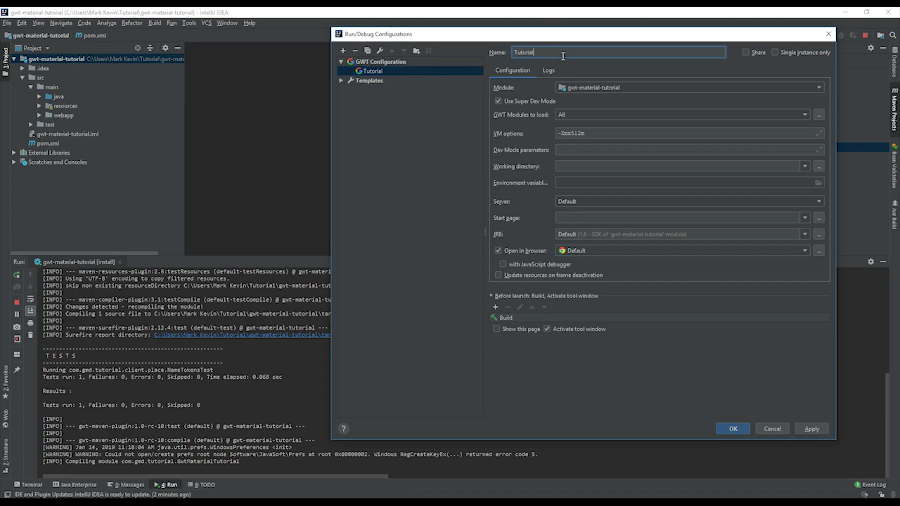
click(811, 428)
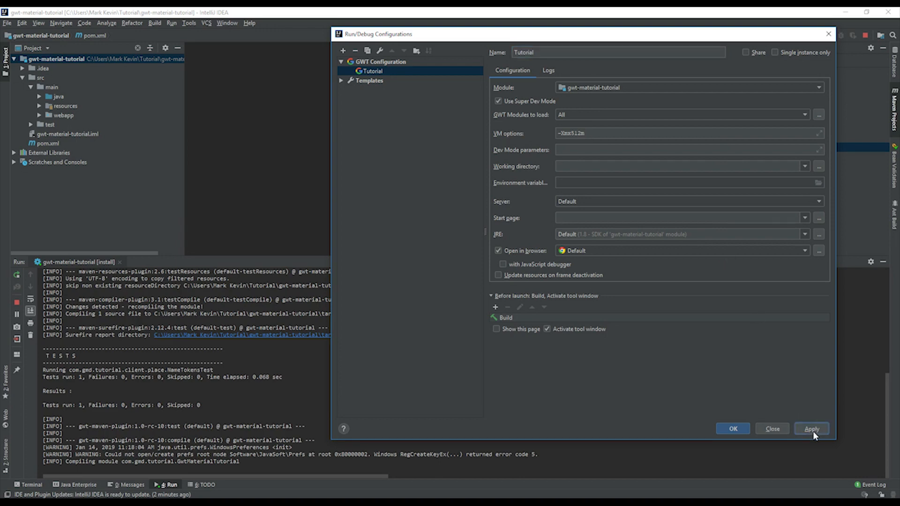
click(770, 428)
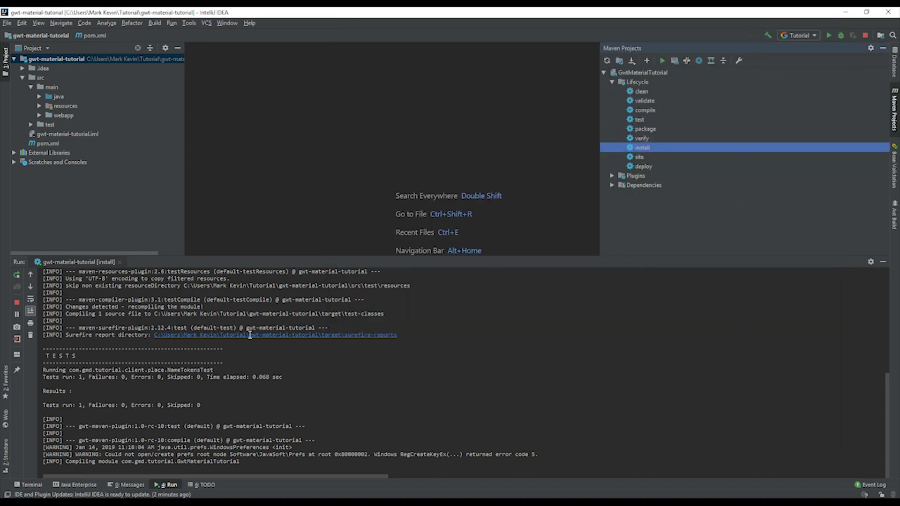
mouse_move(289, 368)
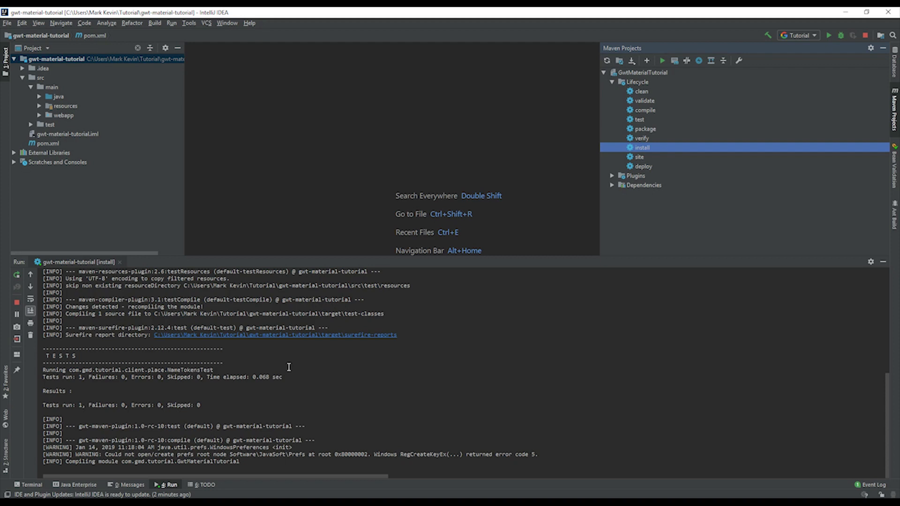
Scroll the Dev Mode console to follow Super Dev Mode loading GwtMaterialTutorial.
scroll(down, 3)
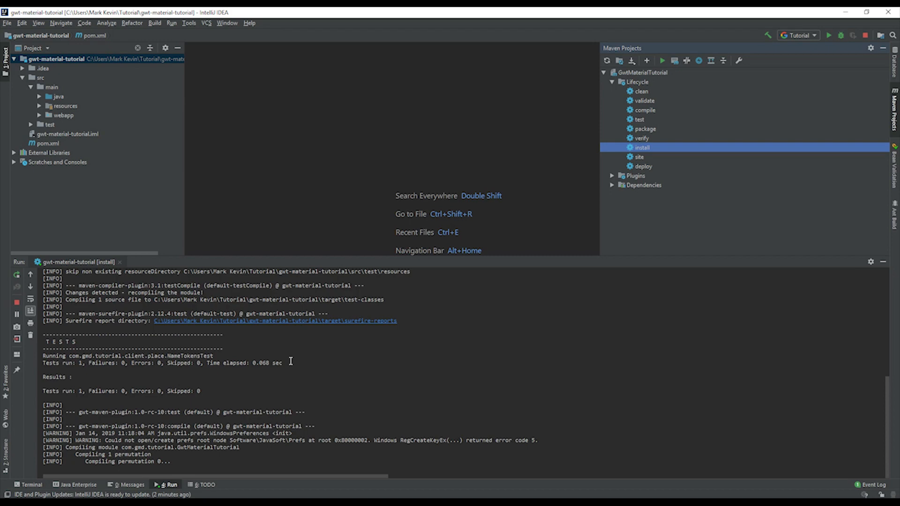
scroll(down, 3)
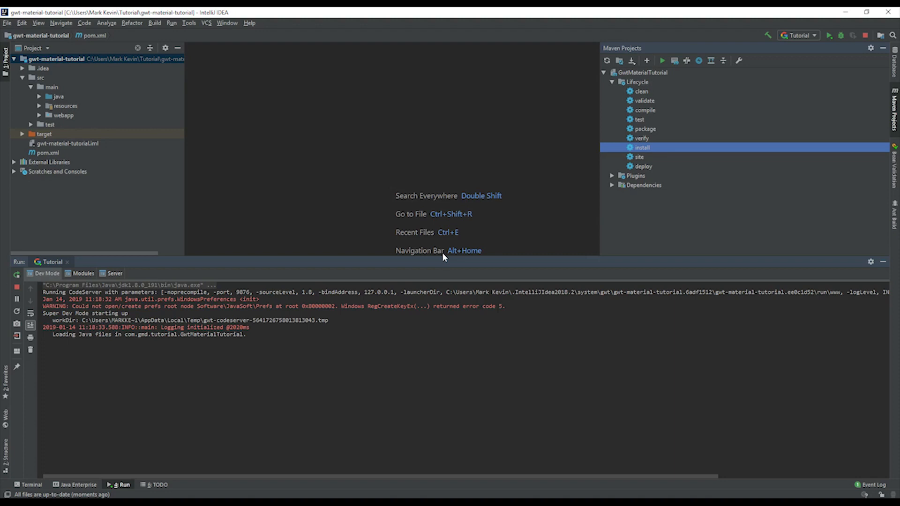
mouse_move(460, 338)
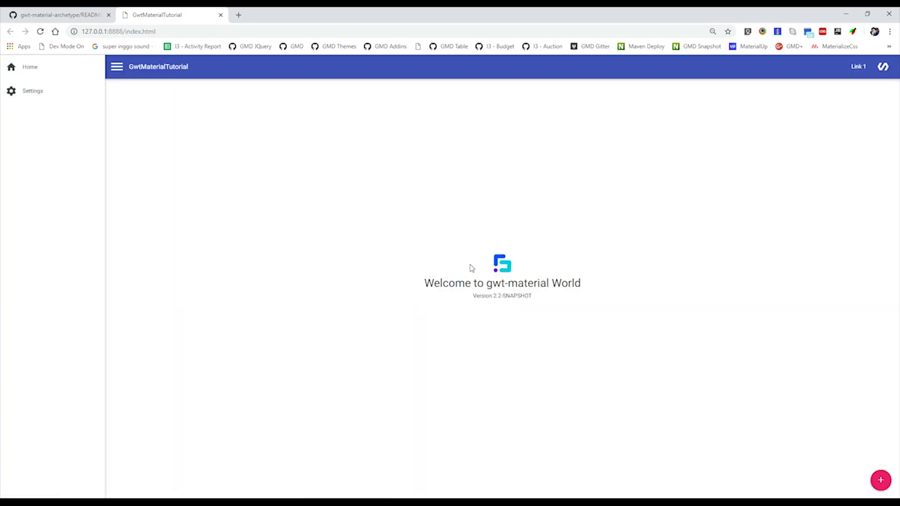
mouse_move(430, 172)
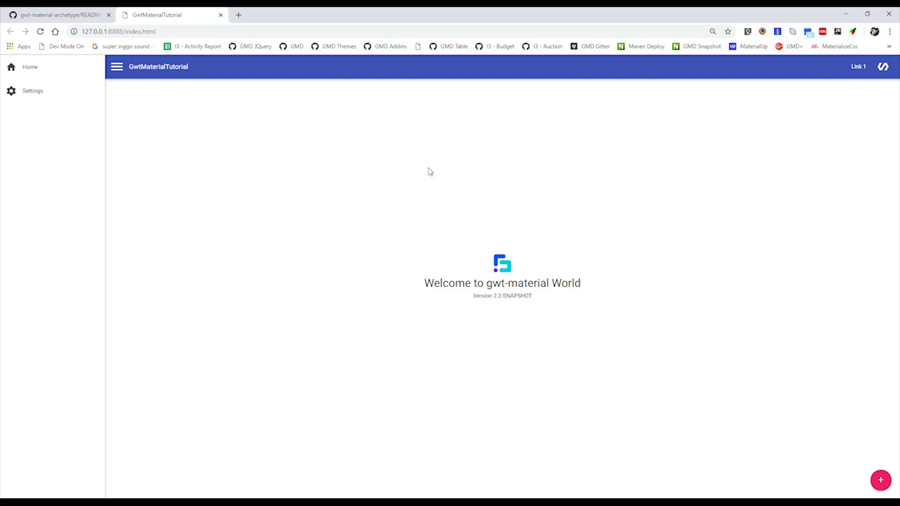
mouse_move(506, 231)
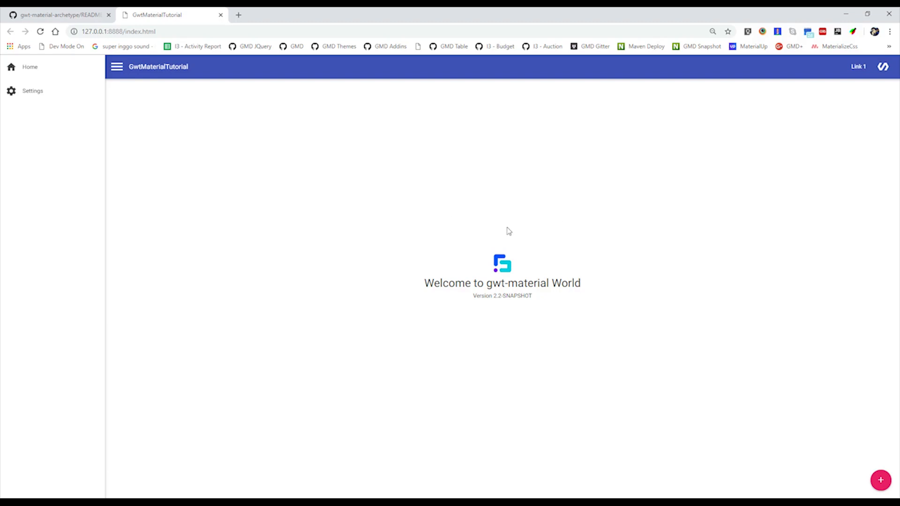